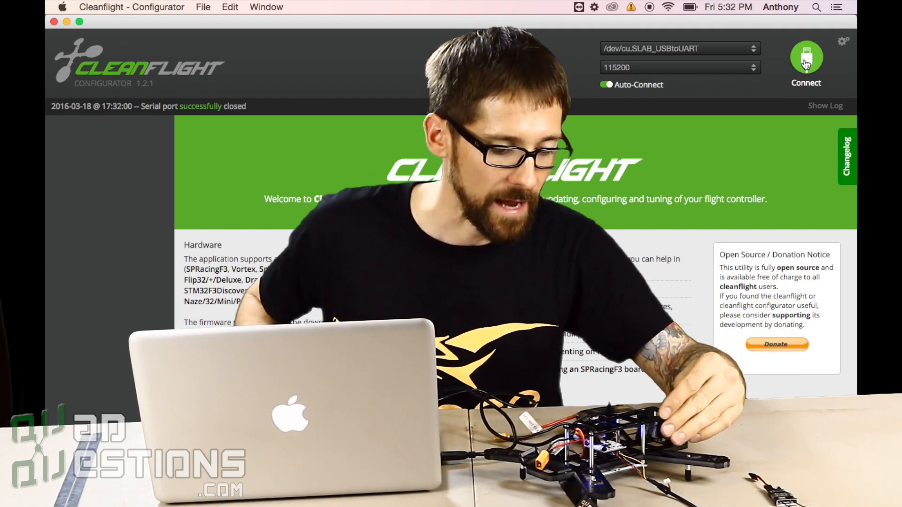
Step: Connect to the flight controller on /dev/cu.SLAB_USBtoUART at 115200 baud
{"action": "left_click", "coordinate": [806, 60]}
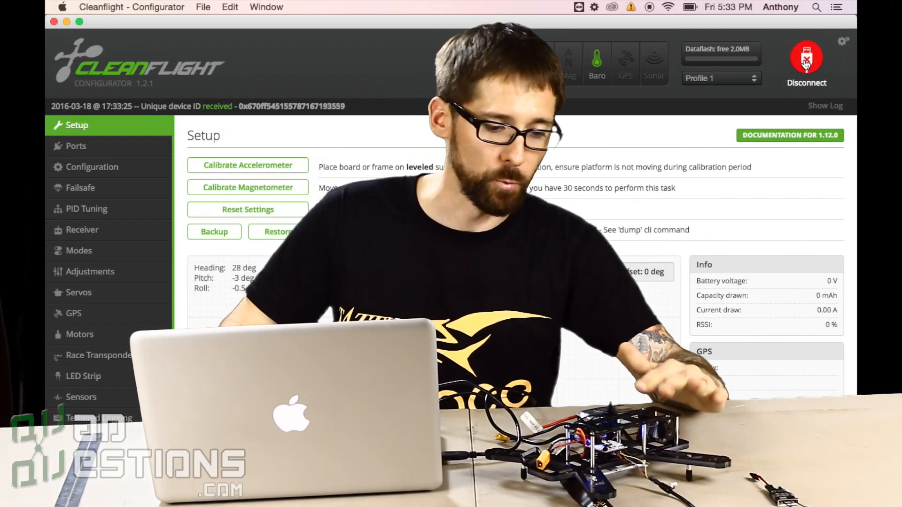
{"action": "mouse_move", "coordinate": [110, 148]}
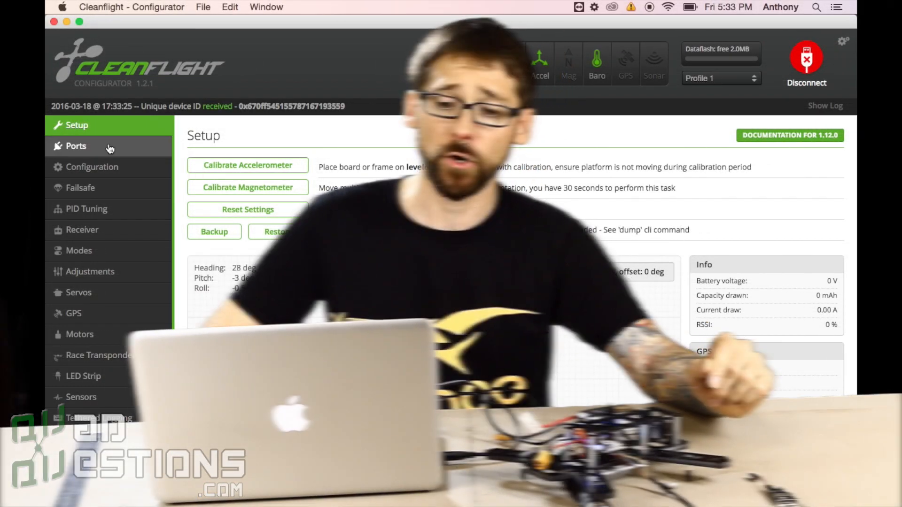
Step: In Ports, toggle GPS on UART2 off and back on with the 115200 baud rate
{"action": "left_click", "coordinate": [75, 146]}
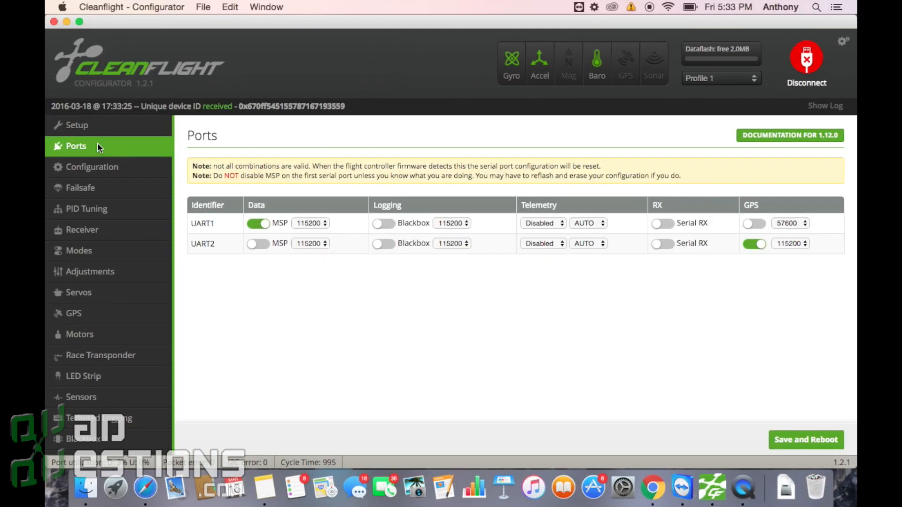
{"action": "mouse_move", "coordinate": [774, 234]}
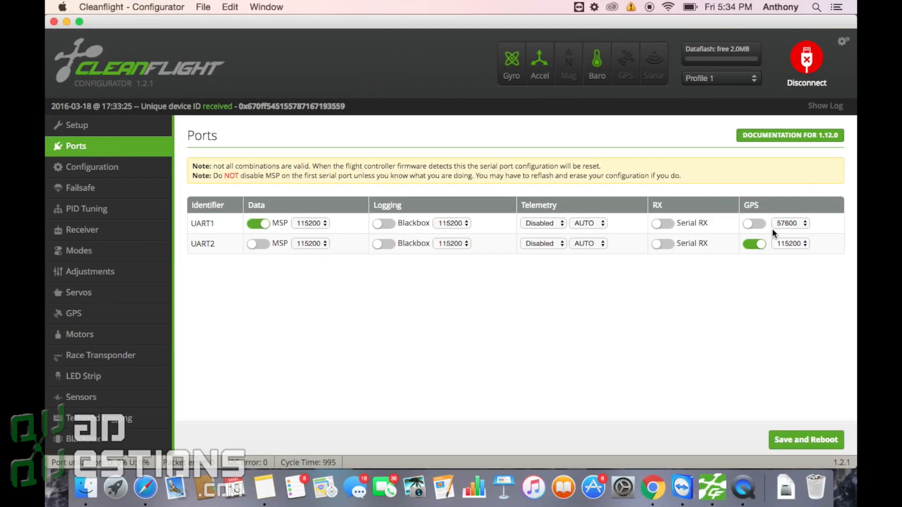
{"action": "left_click", "coordinate": [753, 244]}
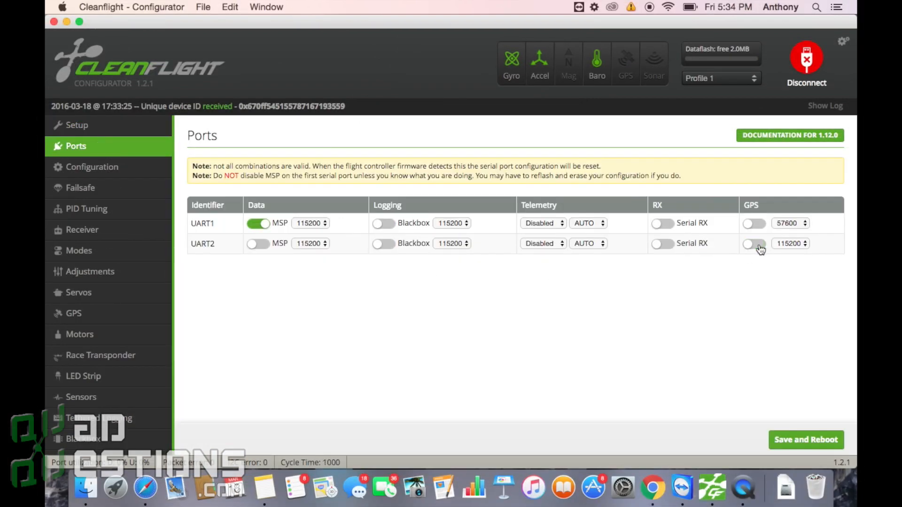
{"action": "left_click", "coordinate": [791, 243]}
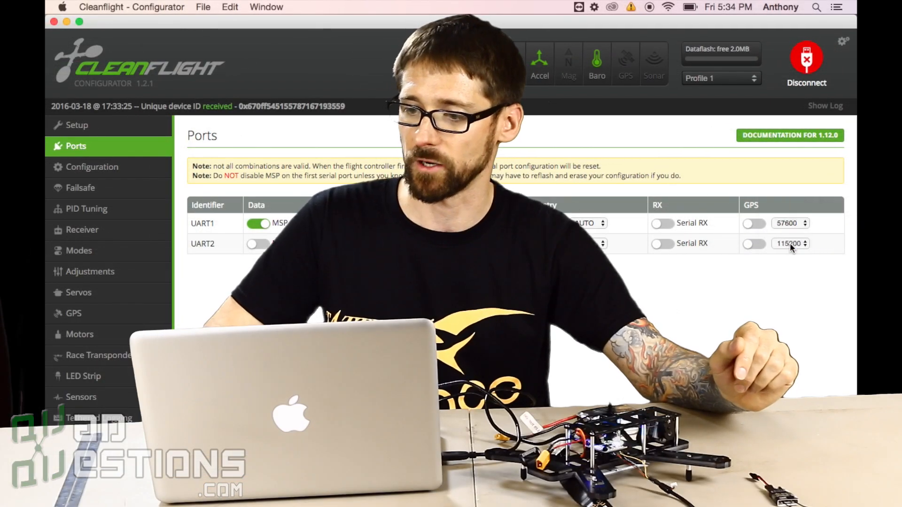
{"action": "left_click", "coordinate": [753, 243]}
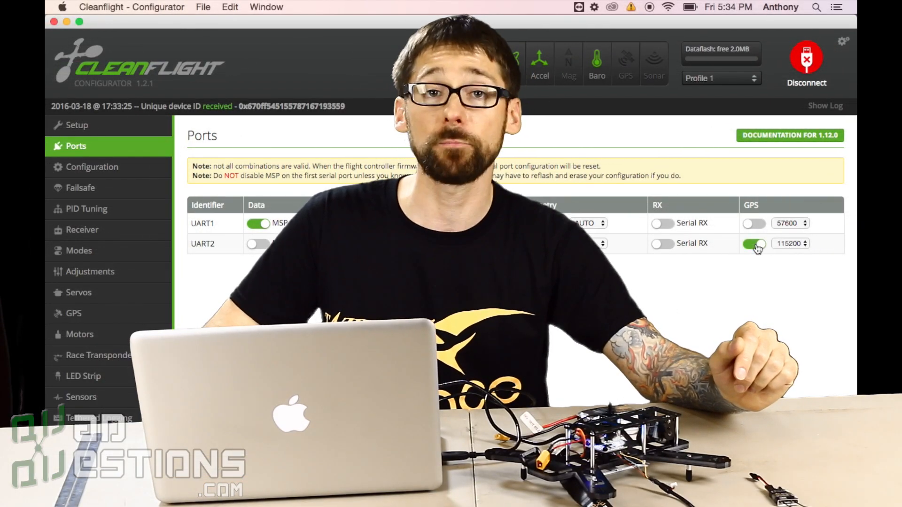
{"action": "left_click", "coordinate": [754, 244]}
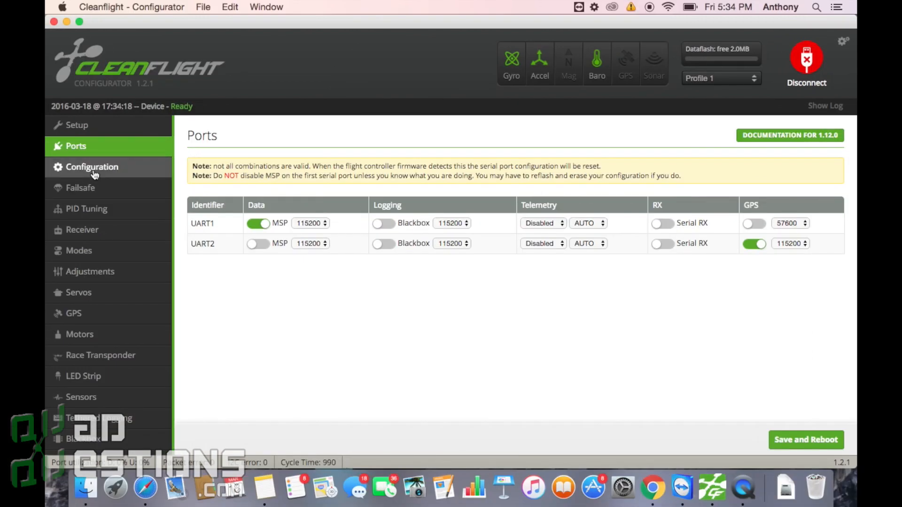
Step: In Configuration, enable the GPS feature with the UBLOX protocol
{"action": "left_click", "coordinate": [92, 167]}
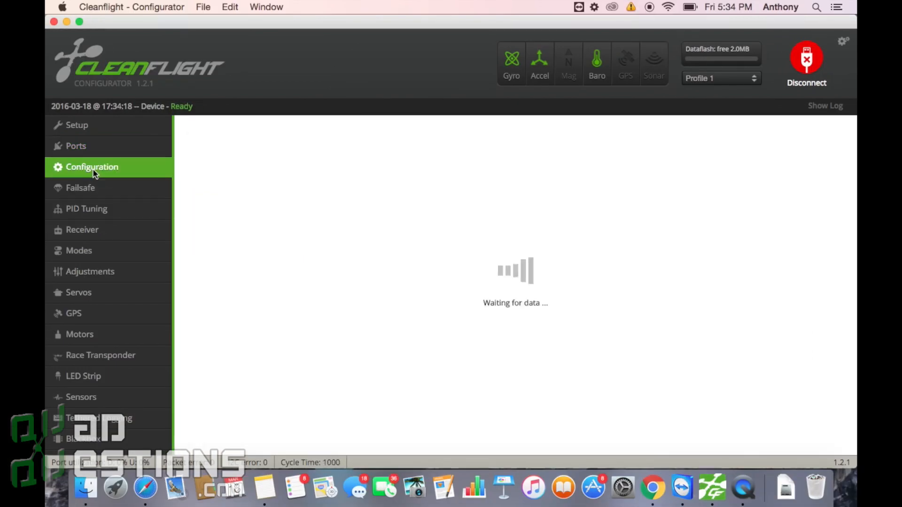
{"action": "left_click", "coordinate": [91, 167]}
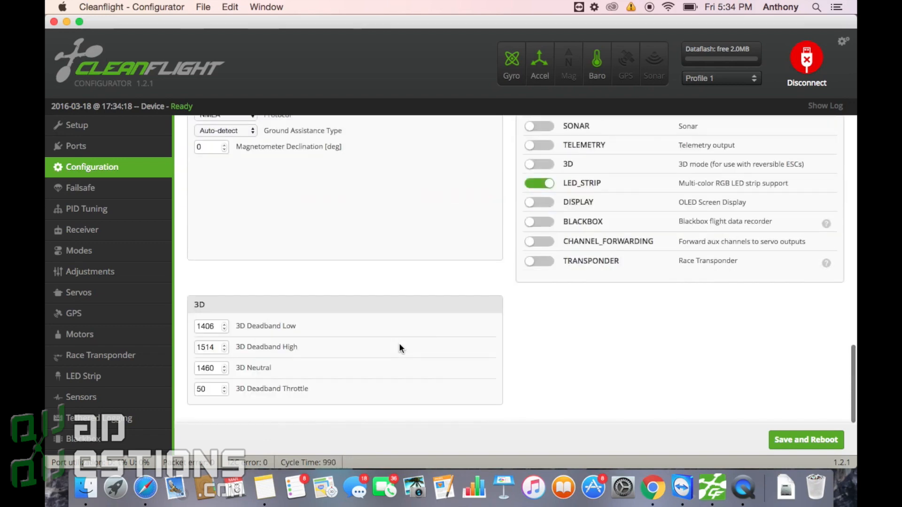
{"action": "scroll", "scroll_direction": "up", "scroll_amount": 3}
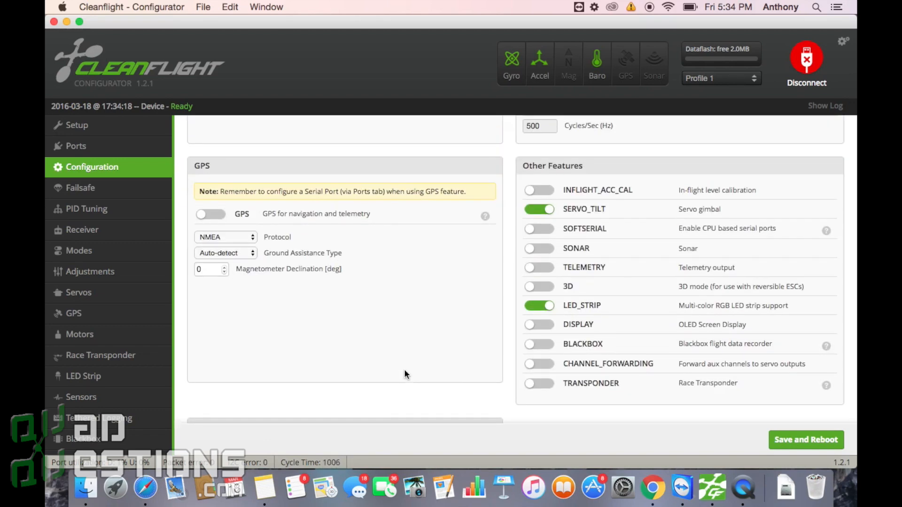
{"action": "mouse_move", "coordinate": [196, 237]}
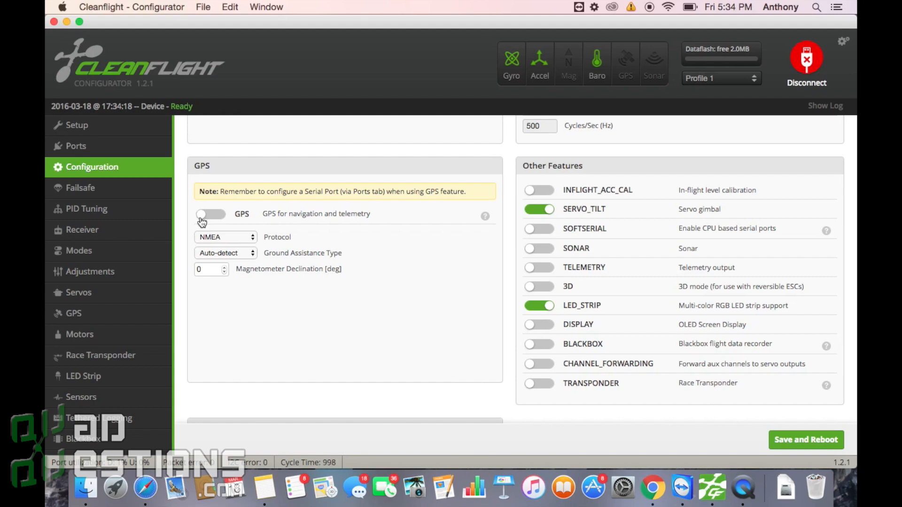
{"action": "left_click", "coordinate": [211, 215]}
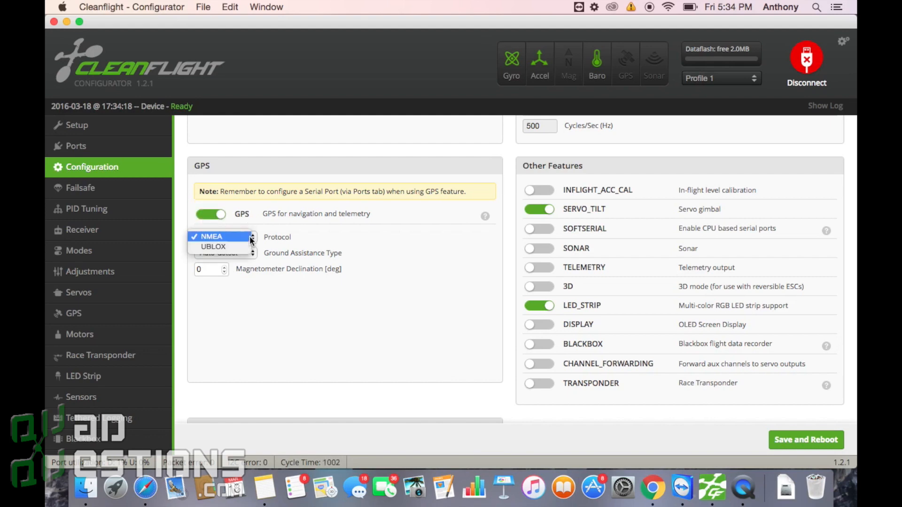
{"action": "mouse_move", "coordinate": [214, 246]}
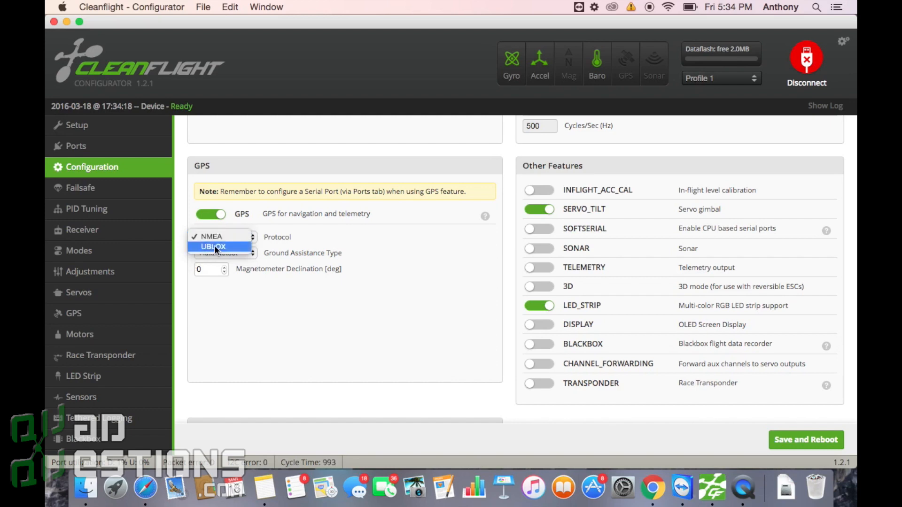
{"action": "left_click", "coordinate": [214, 246]}
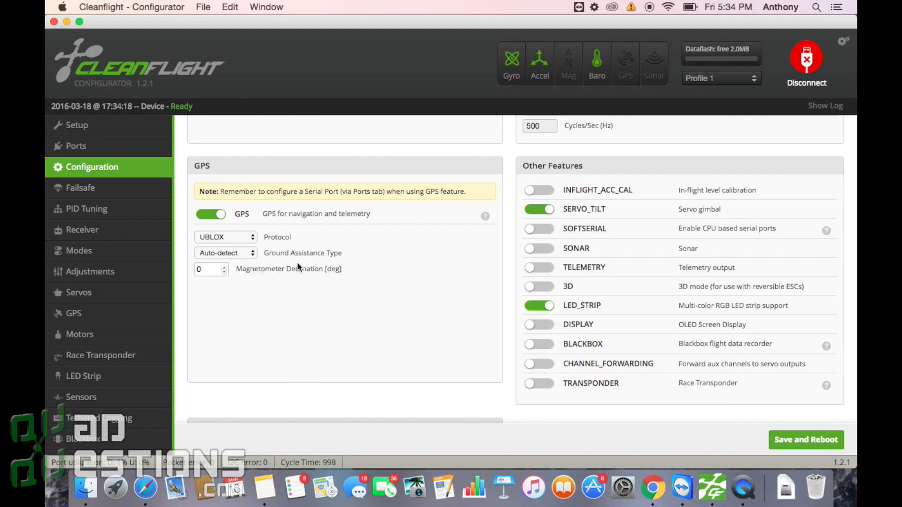
{"action": "mouse_move", "coordinate": [241, 287]}
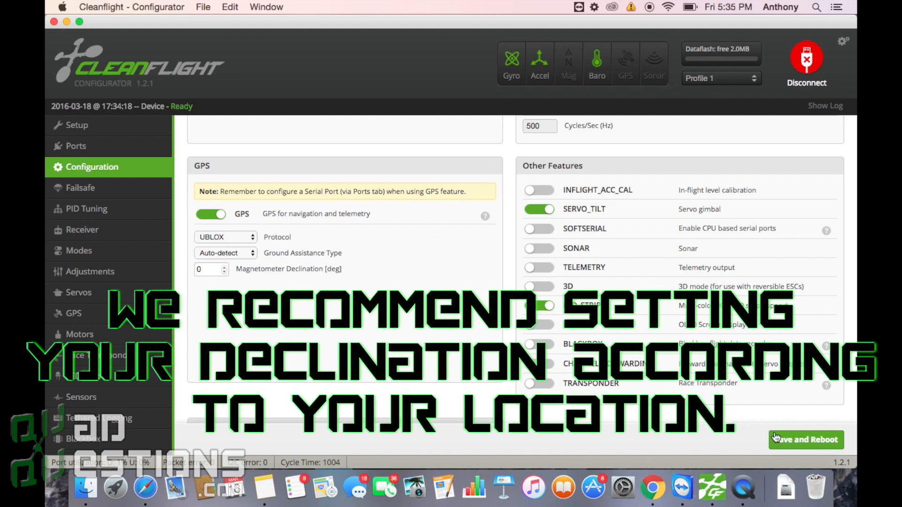
Step: Save the GPS settings to the flight controller with a reboot
{"action": "left_click", "coordinate": [805, 440]}
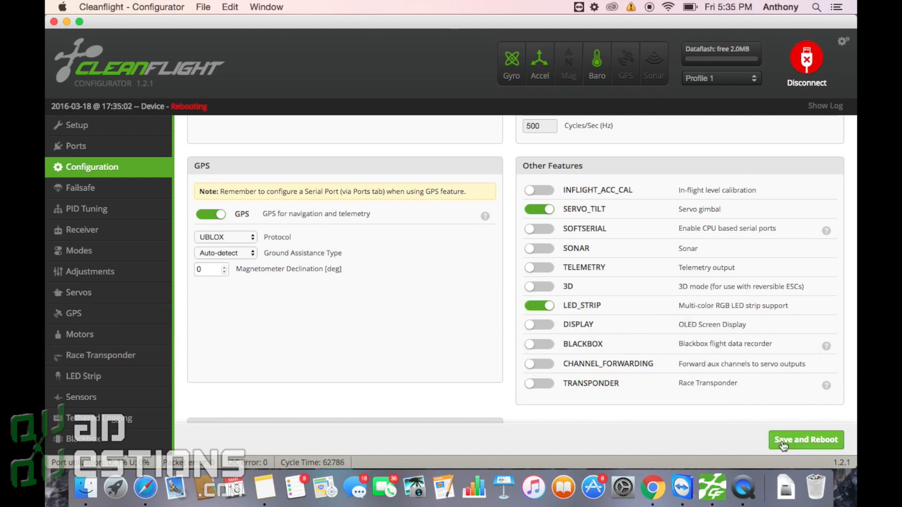
{"action": "left_click", "coordinate": [806, 440]}
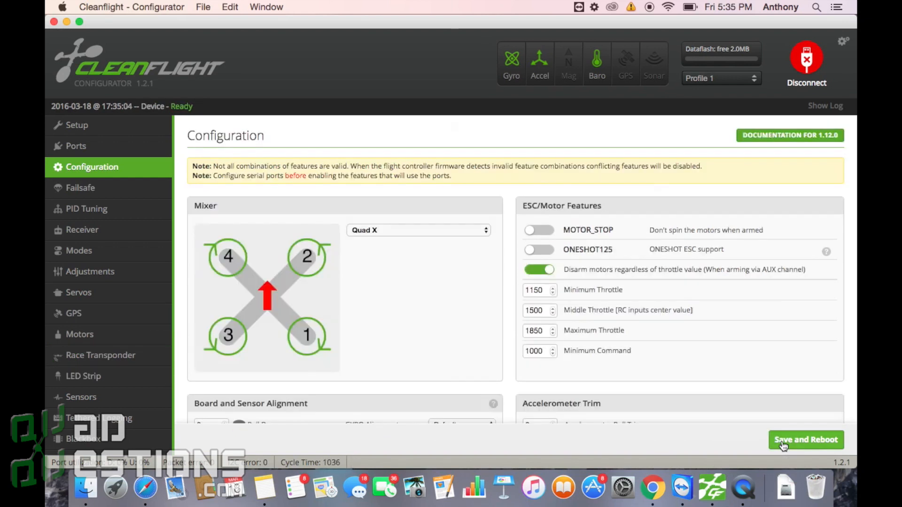
Step: Disconnect and reconnect to the flight controller, landing on Setup
{"action": "left_click", "coordinate": [805, 440]}
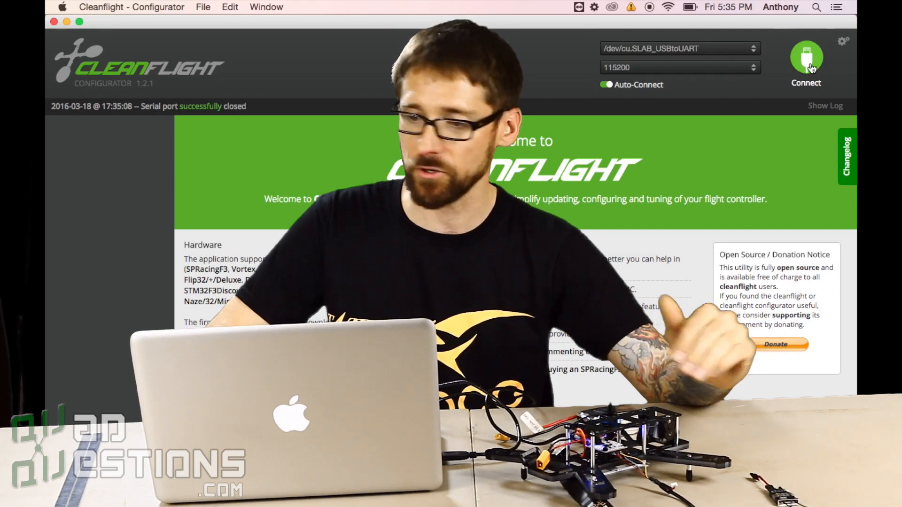
{"action": "left_click", "coordinate": [806, 59]}
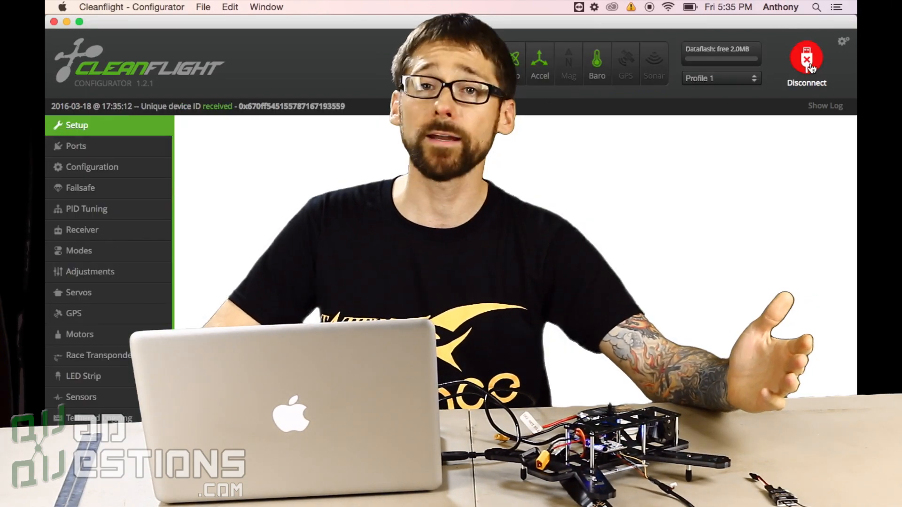
{"action": "left_click", "coordinate": [77, 125]}
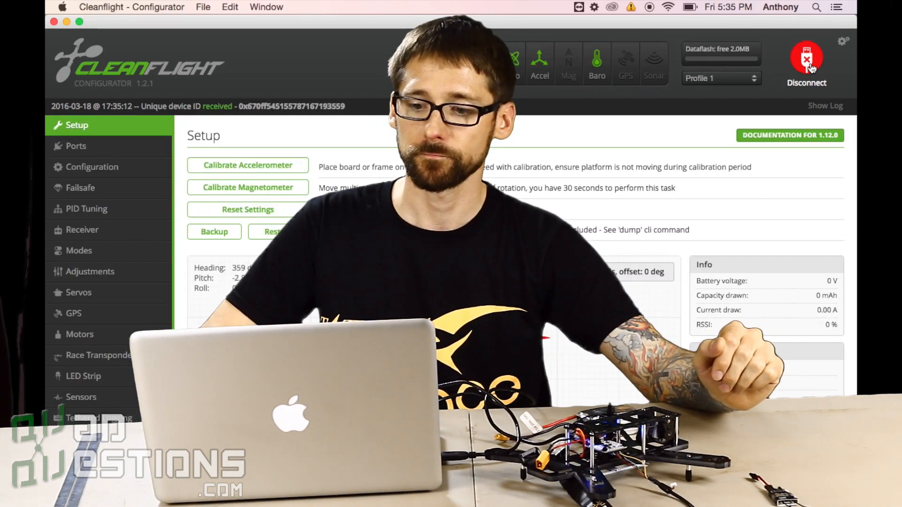
{"action": "mouse_move", "coordinate": [116, 148]}
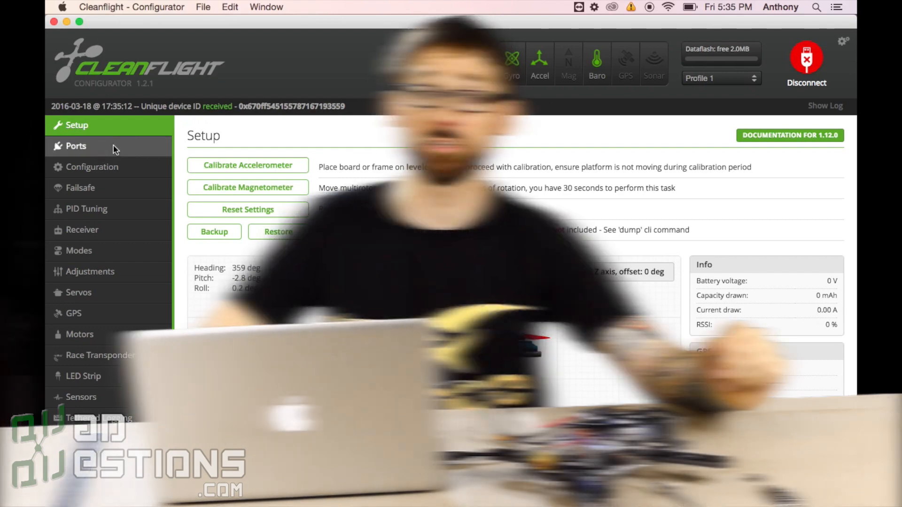
Step: Verify UART2 GPS at 115200 in Ports and the UBLOX GPS feature in Configuration
{"action": "left_click", "coordinate": [75, 145]}
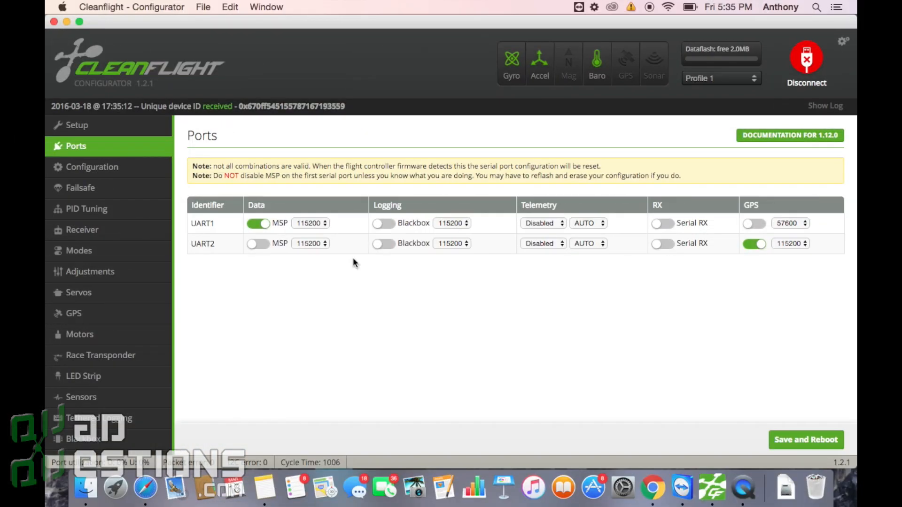
{"action": "mouse_move", "coordinate": [92, 167]}
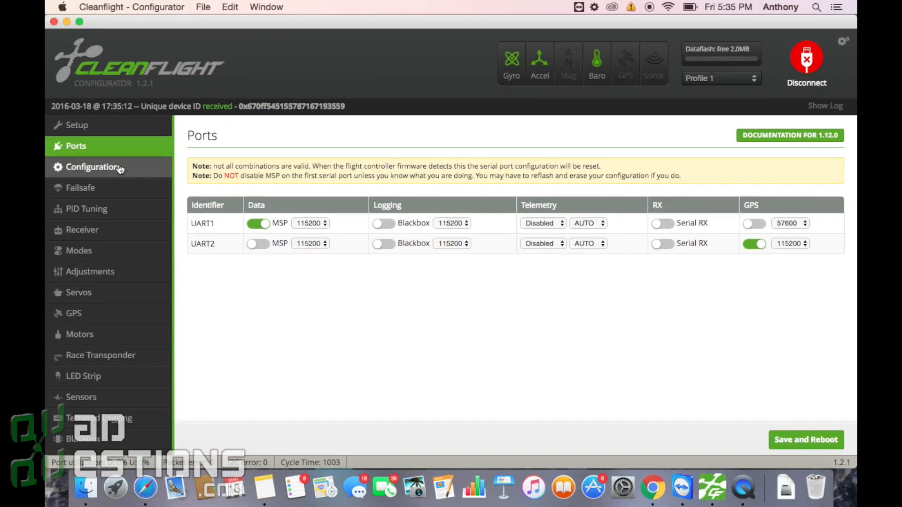
{"action": "left_click", "coordinate": [92, 167]}
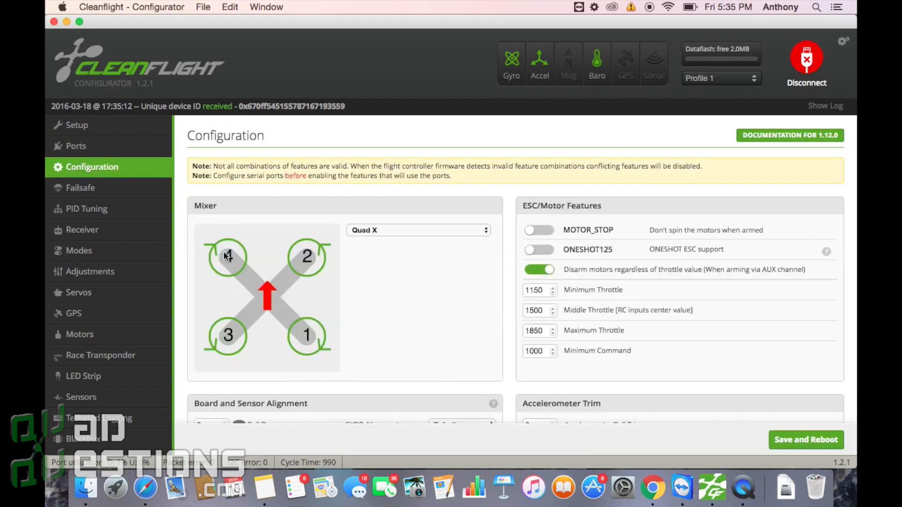
{"action": "scroll", "scroll_direction": "down", "scroll_amount": 3}
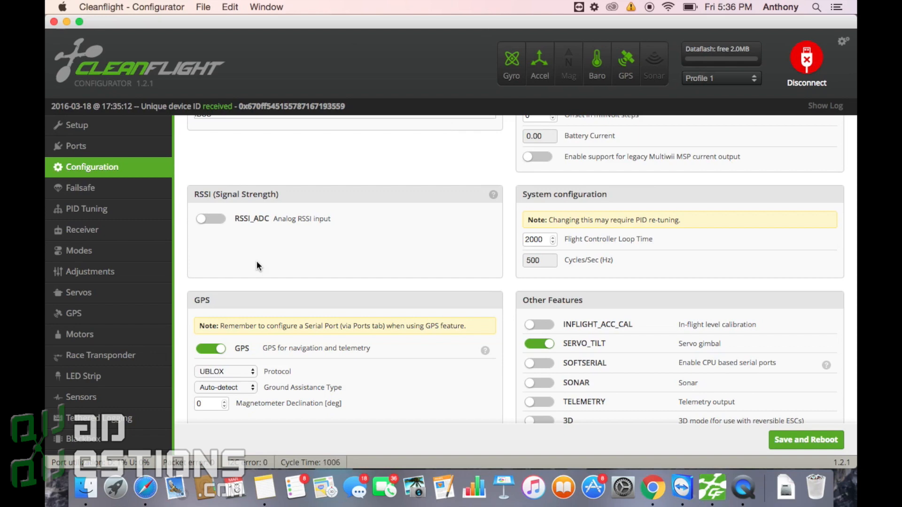
{"action": "mouse_move", "coordinate": [74, 314]}
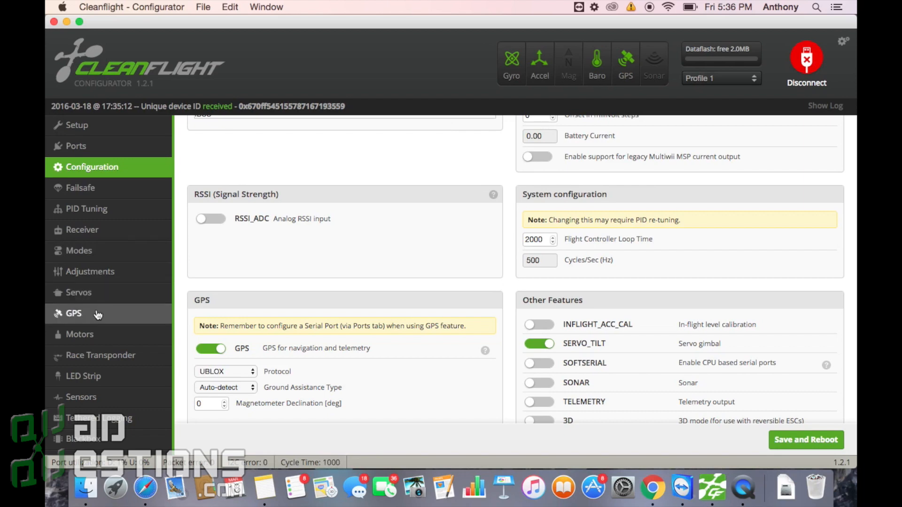
{"action": "mouse_move", "coordinate": [110, 320]}
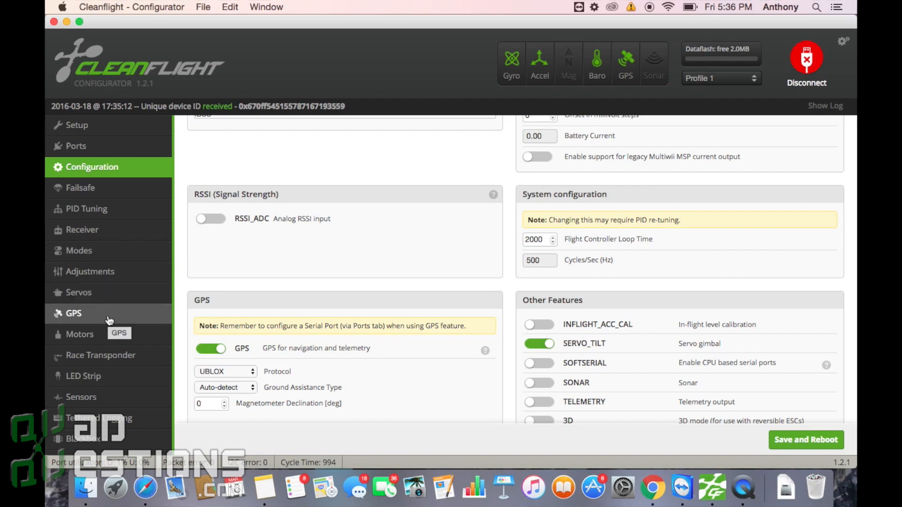
Step: Check the GPS status page, then return to the Setup page
{"action": "left_click", "coordinate": [73, 314]}
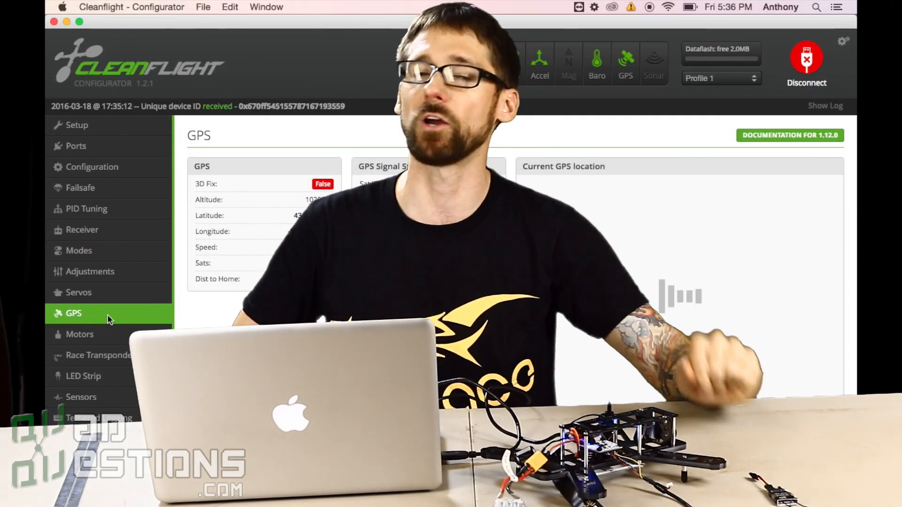
{"action": "left_click", "coordinate": [74, 124]}
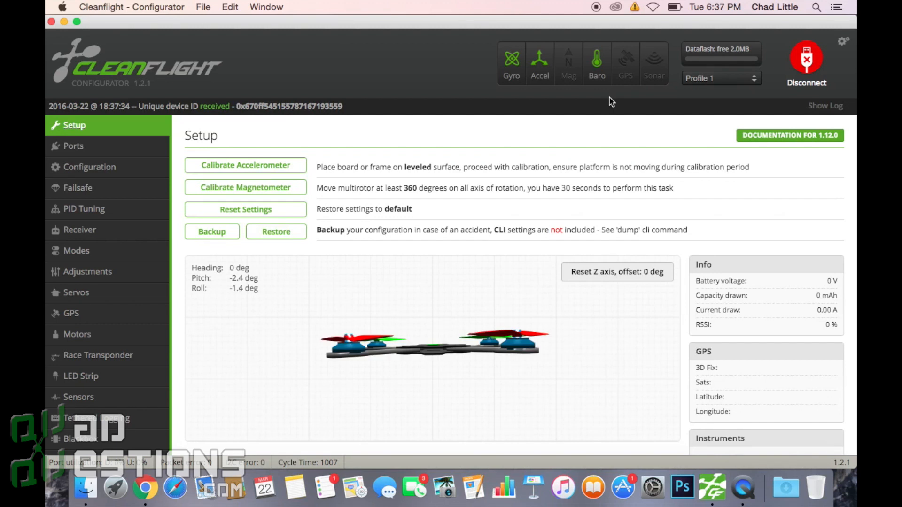
{"action": "mouse_move", "coordinate": [626, 73]}
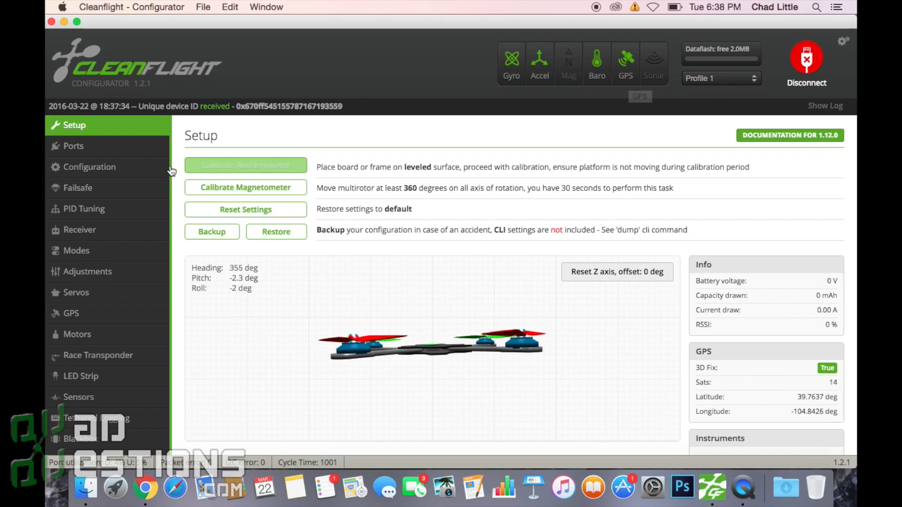
Step: View the GPS page with its 3D fix at 1624 m and satellite signal strengths
{"action": "left_click", "coordinate": [70, 313]}
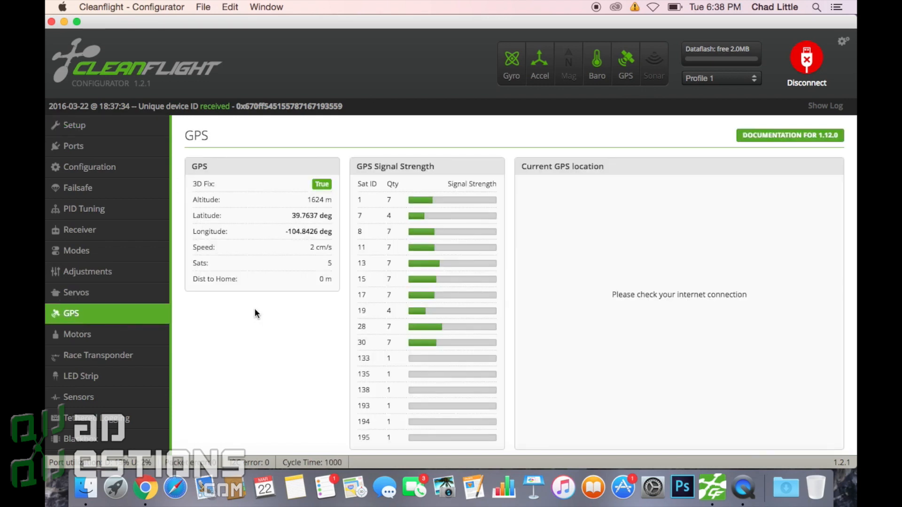
{"action": "mouse_move", "coordinate": [328, 269]}
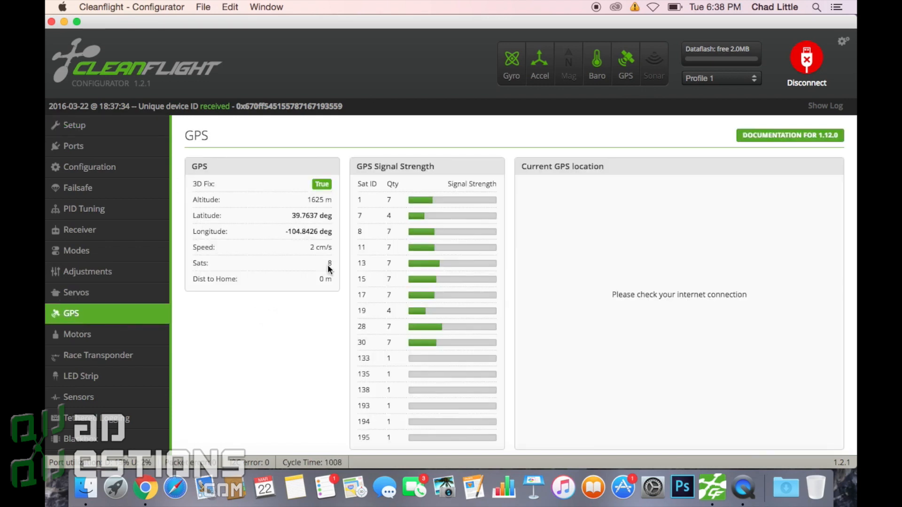